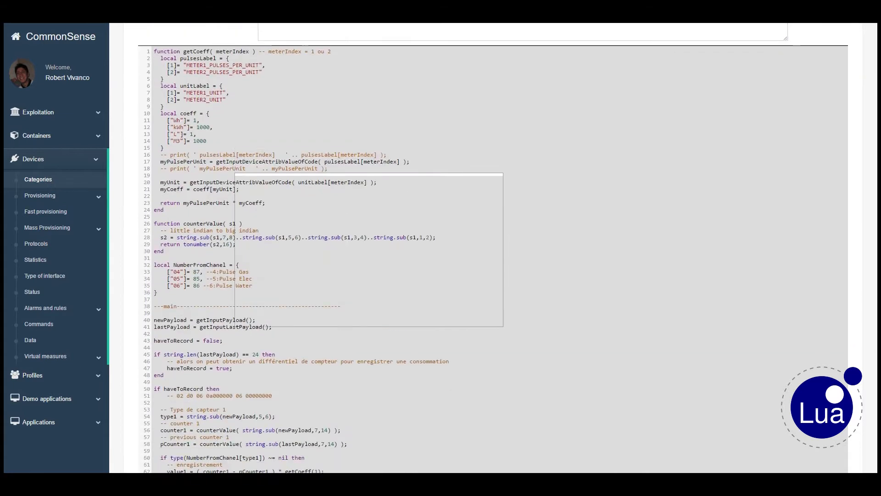
- Choose DATA_012 Data - above threshold as the alarm type for the new notification rule
{"action": "scroll", "scroll_direction": "down", "scroll_amount": 3}
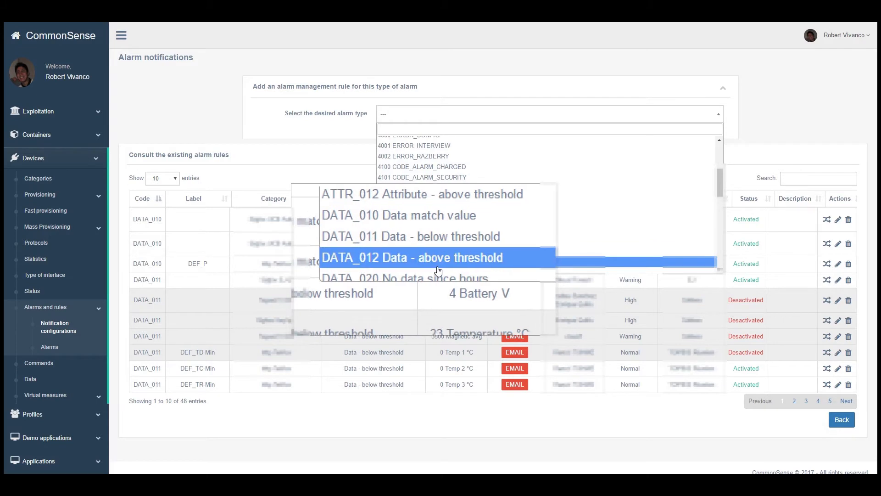
{"action": "left_click", "coordinate": [412, 257]}
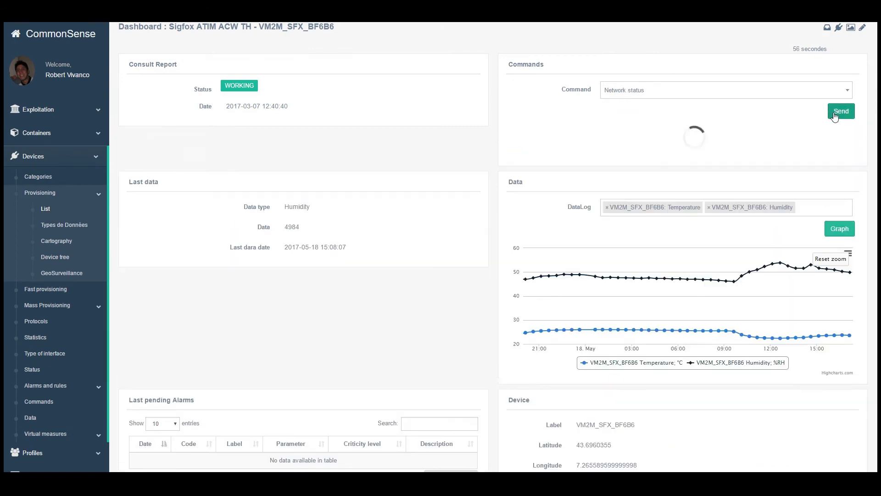
- Send the Network status command to Sigfox device VM2M_SFX_BF6B6 from its dashboard
{"action": "left_click", "coordinate": [38, 322]}
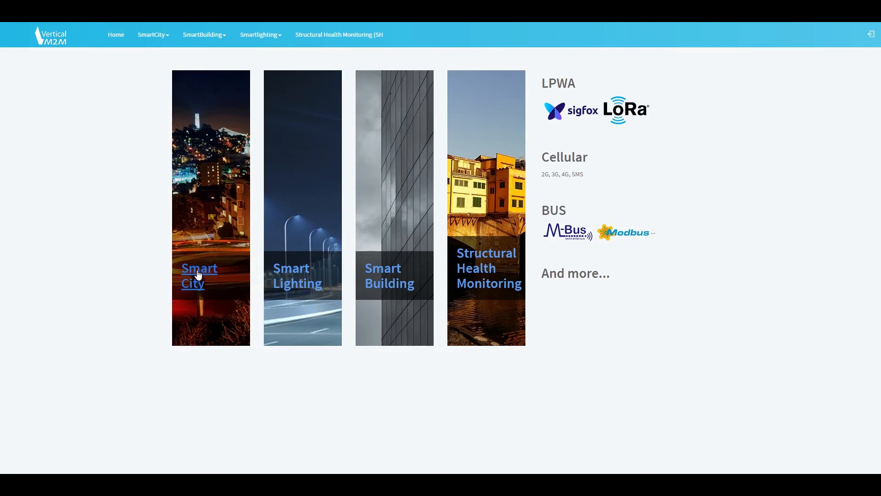
- In the Smart City dashboard, select a device in the Equipement dropdown as the Température chart's data source
{"action": "left_click", "coordinate": [199, 275]}
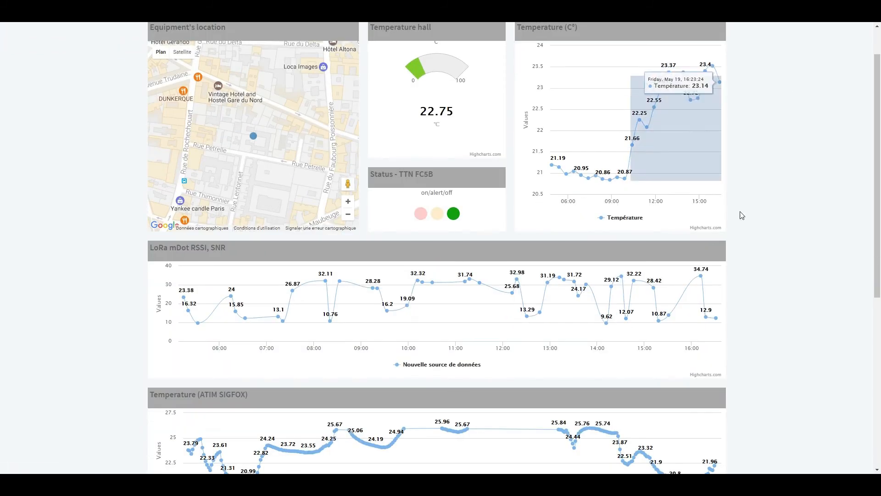
{"action": "scroll", "scroll_direction": "down", "scroll_amount": 3}
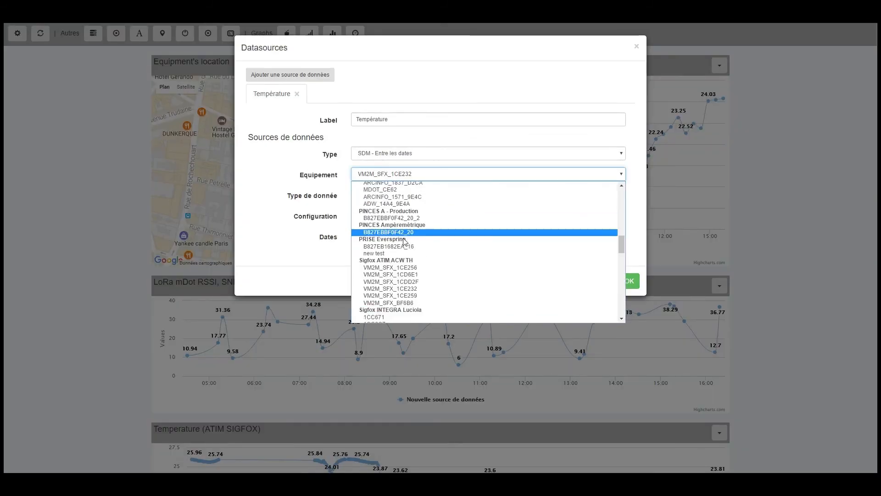
{"action": "left_click", "coordinate": [486, 235]}
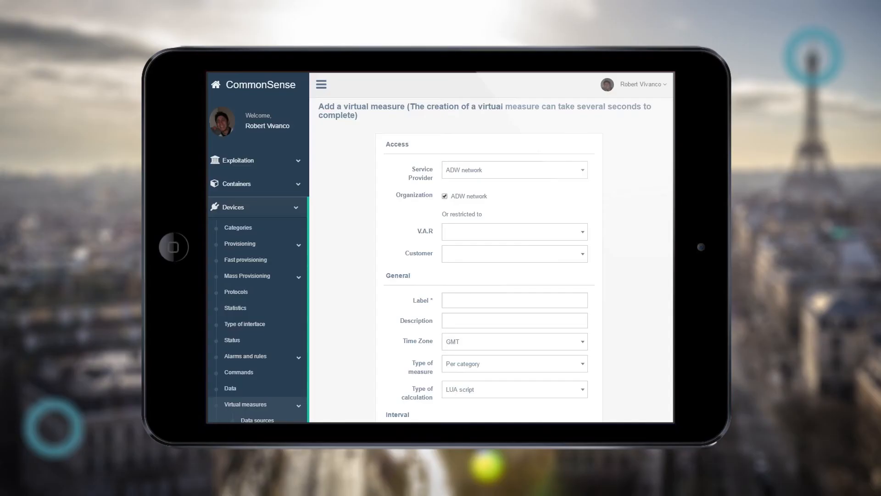
{"action": "scroll", "scroll_direction": "down", "scroll_amount": 3}
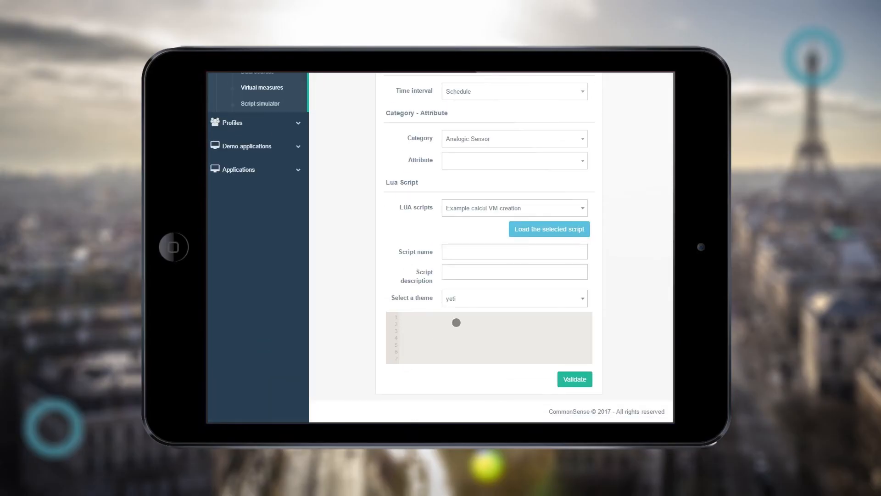
{"action": "type", "text": "www"}
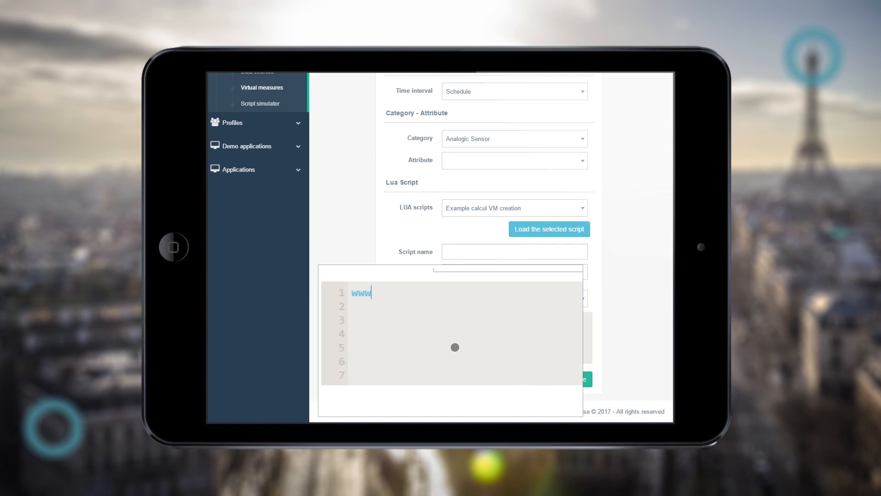
{"action": "type", "text": ".vertical-m2m.com"}
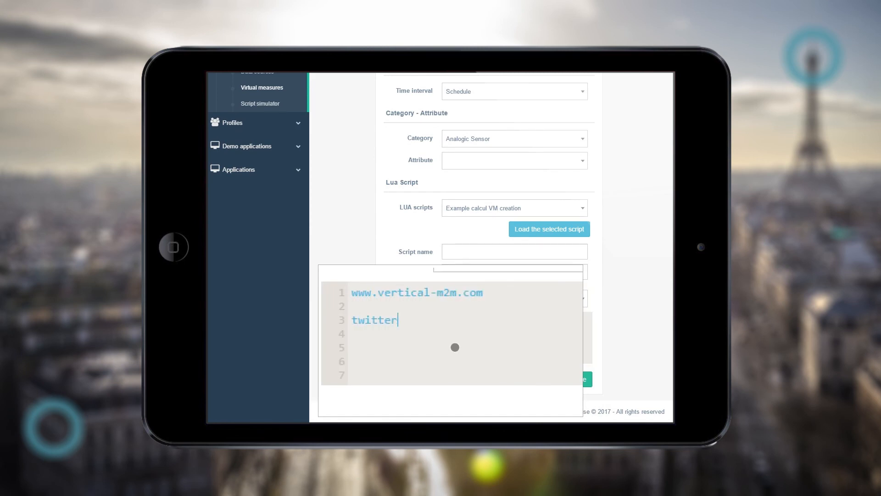
{"action": "type", "text": ".com/VerticalM2M"}
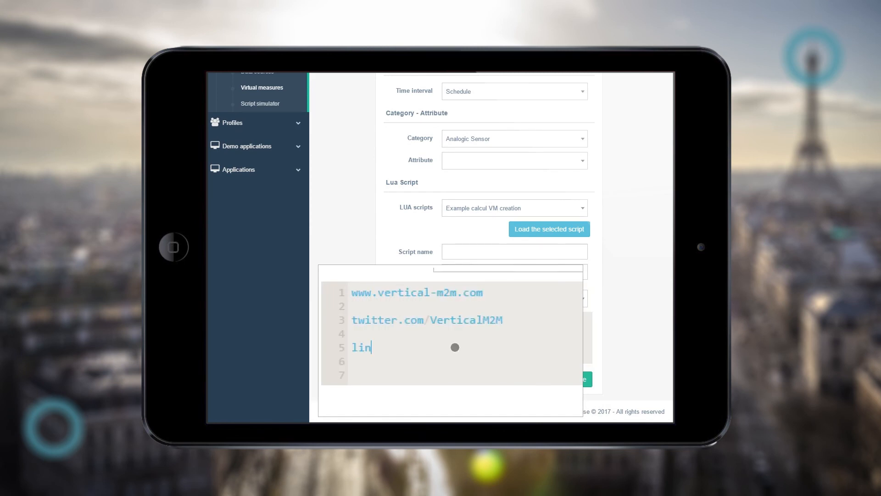